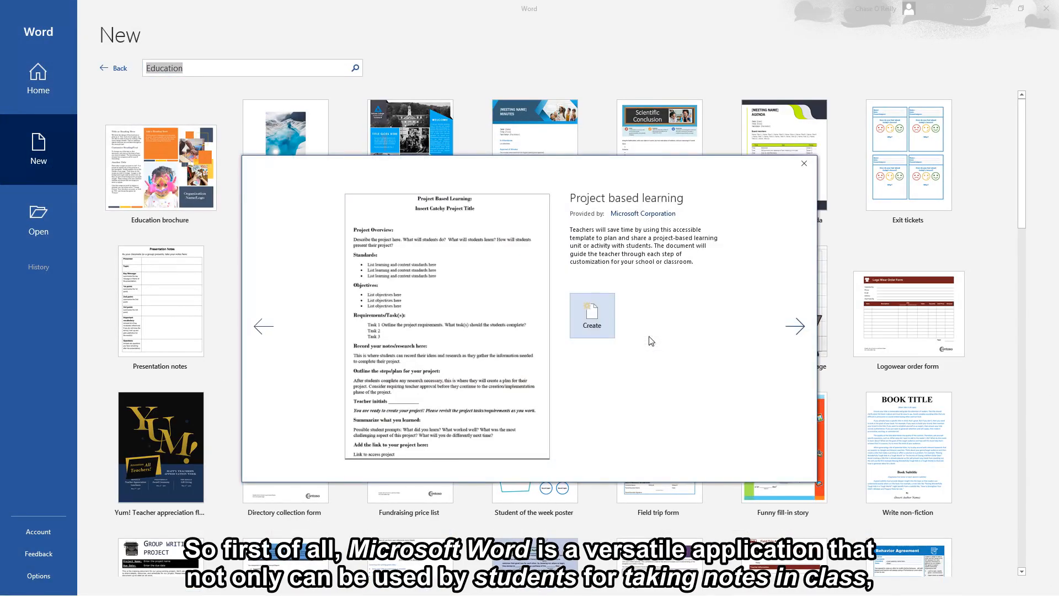
Step: Create a Word document from the Project based learning template and return to the New template gallery
{"action": "left_click", "coordinate": [592, 316]}
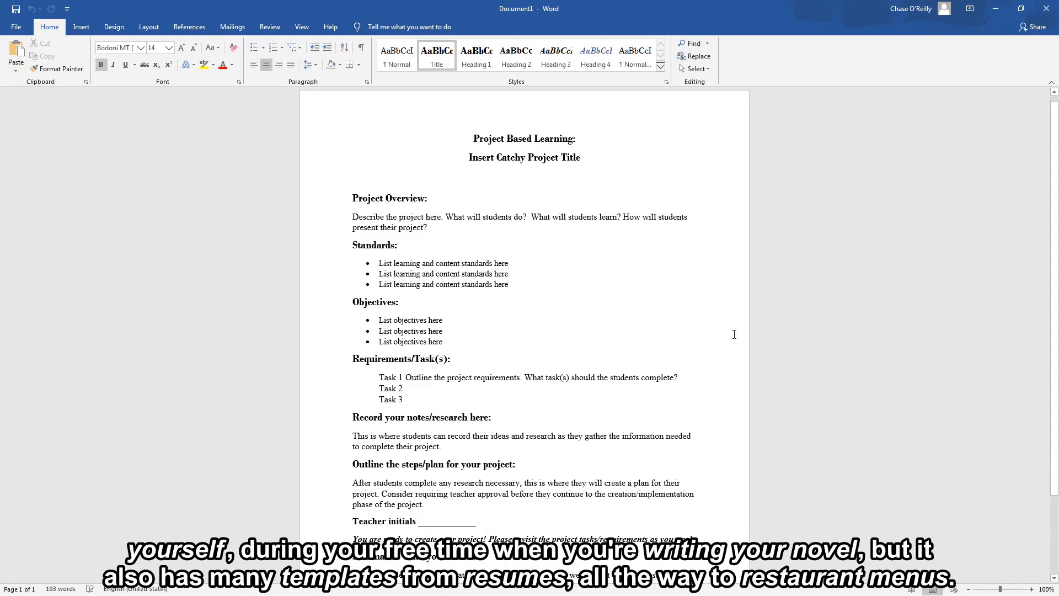
{"action": "left_click", "coordinate": [17, 26]}
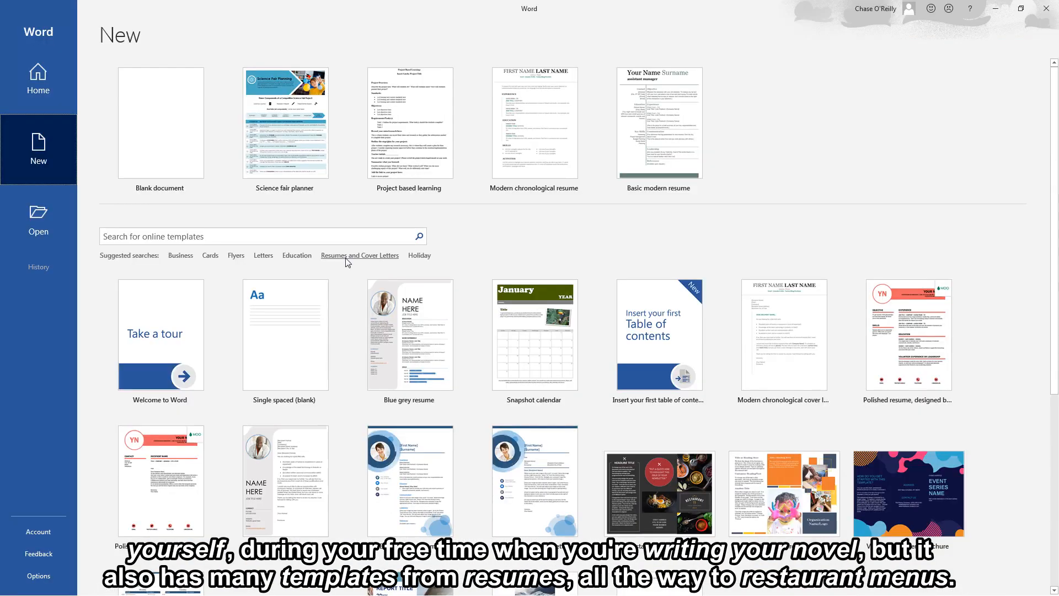
{"action": "left_click", "coordinate": [359, 256]}
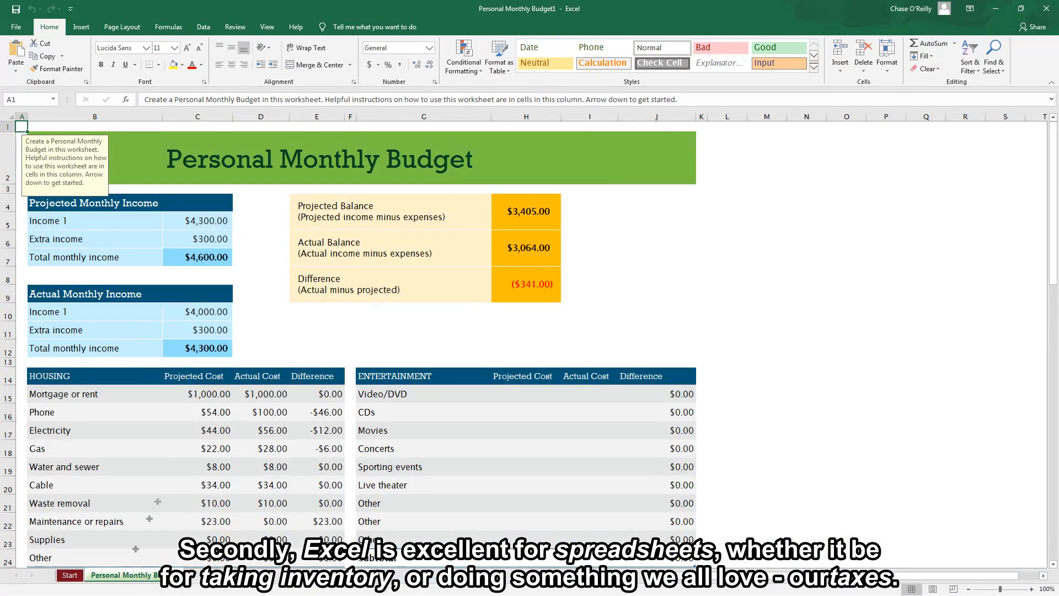
Step: Review the Personal Monthly Budget sheet, then bring up the Sales invoice tracker template preview
{"action": "scroll", "scroll_direction": "down", "scroll_amount": 3}
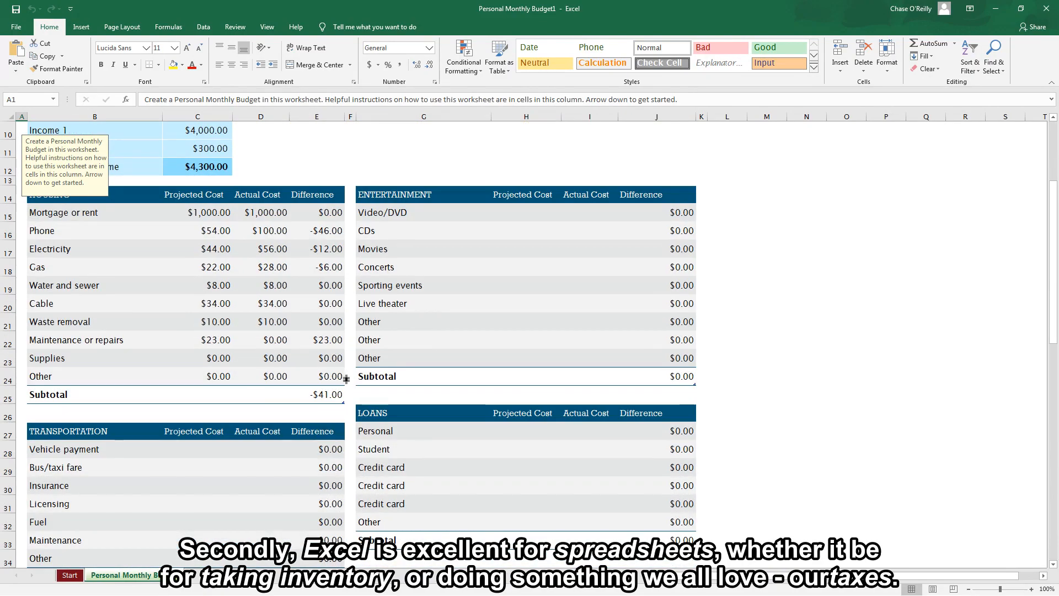
{"action": "scroll", "scroll_direction": "down", "scroll_amount": 3}
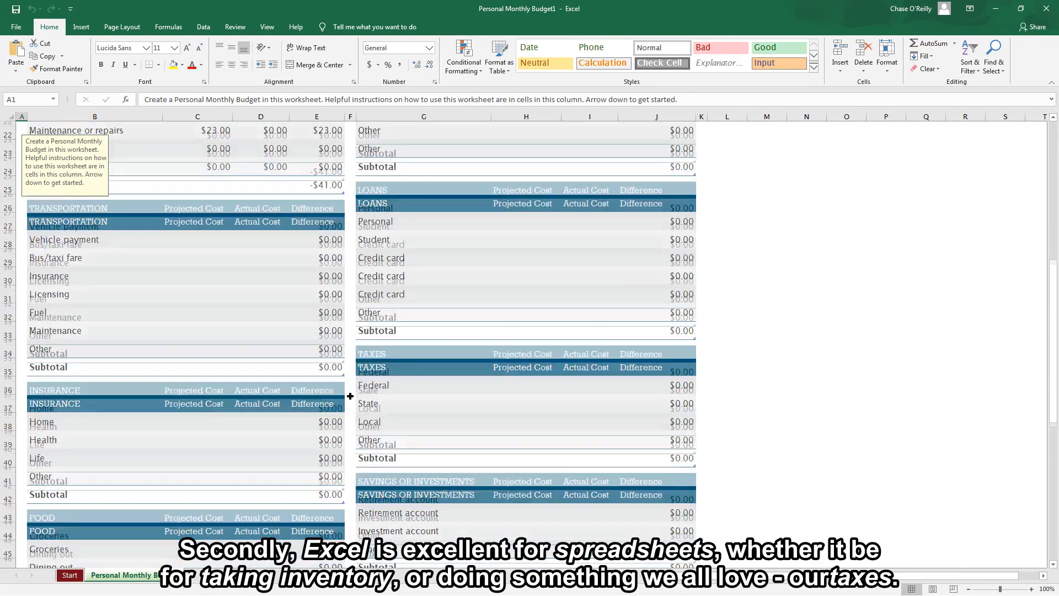
{"action": "scroll", "scroll_direction": "down", "scroll_amount": 3}
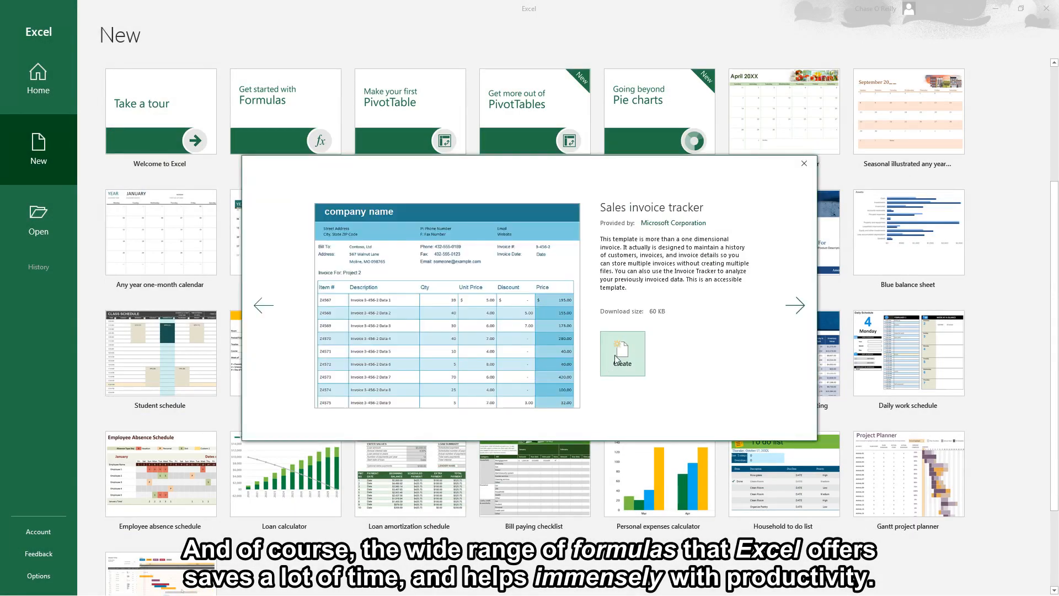
{"action": "left_click", "coordinate": [623, 353]}
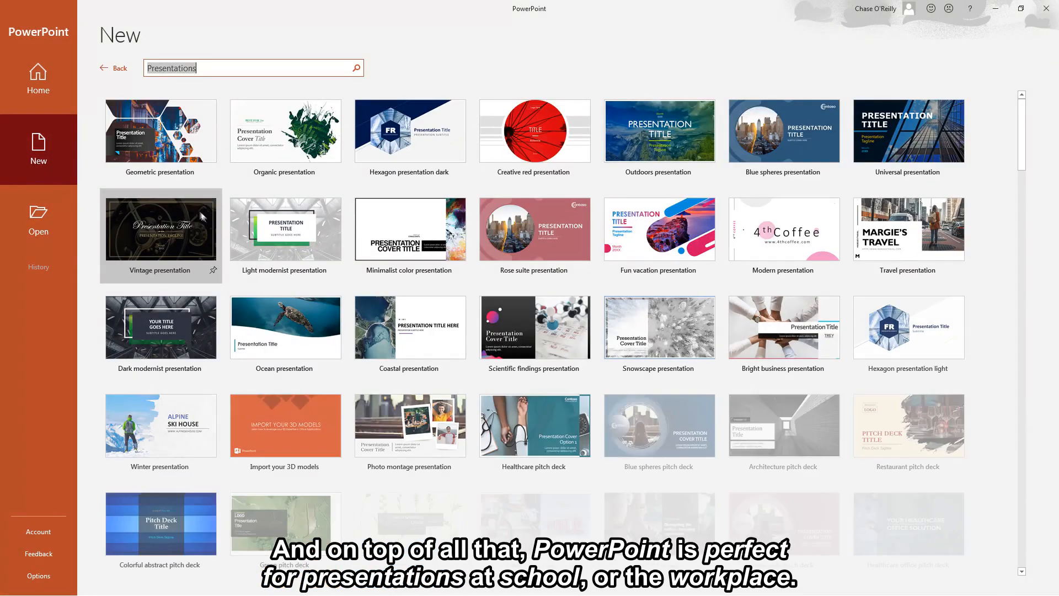
Step: Preview presentation templates until the Bright business presentation shows
{"action": "left_click", "coordinate": [160, 131]}
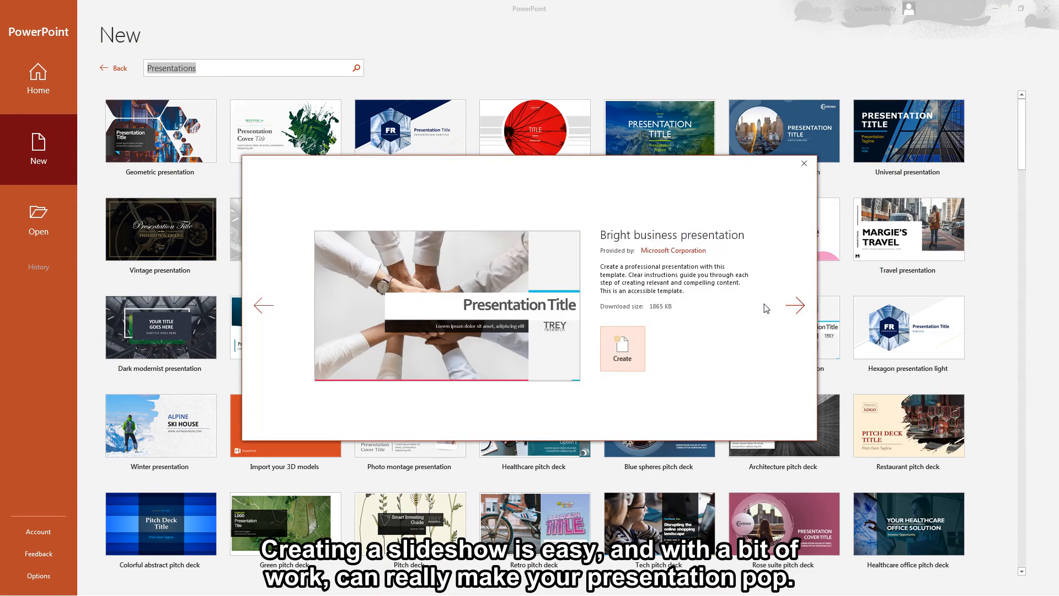
{"action": "left_click", "coordinate": [803, 163]}
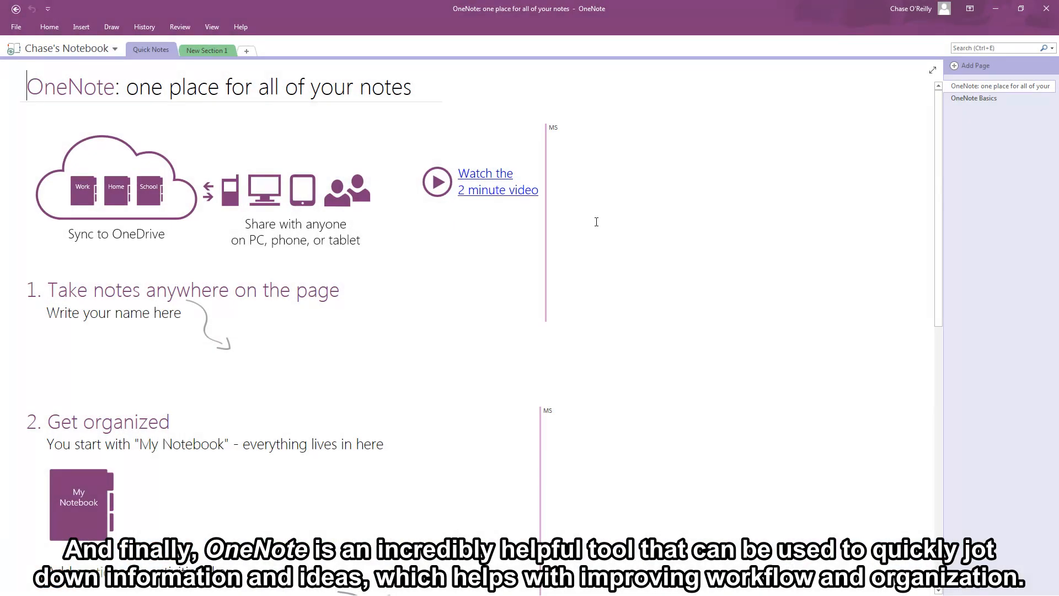
Step: Note "Finish very important project by Friday" on a new OneNote page
{"action": "scroll", "scroll_direction": "down", "scroll_amount": 3}
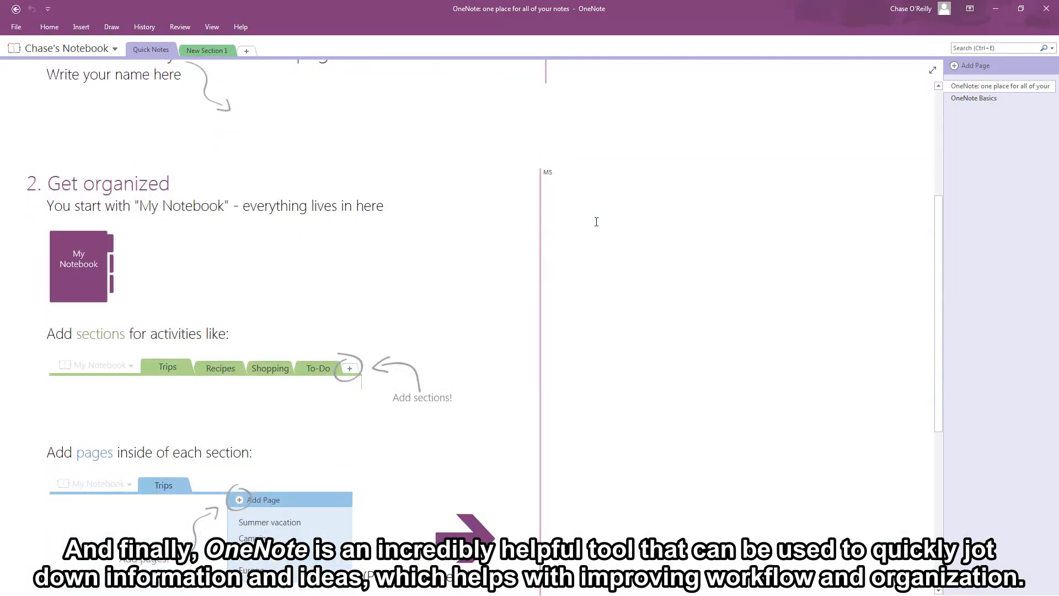
{"action": "scroll", "scroll_direction": "down", "scroll_amount": 3}
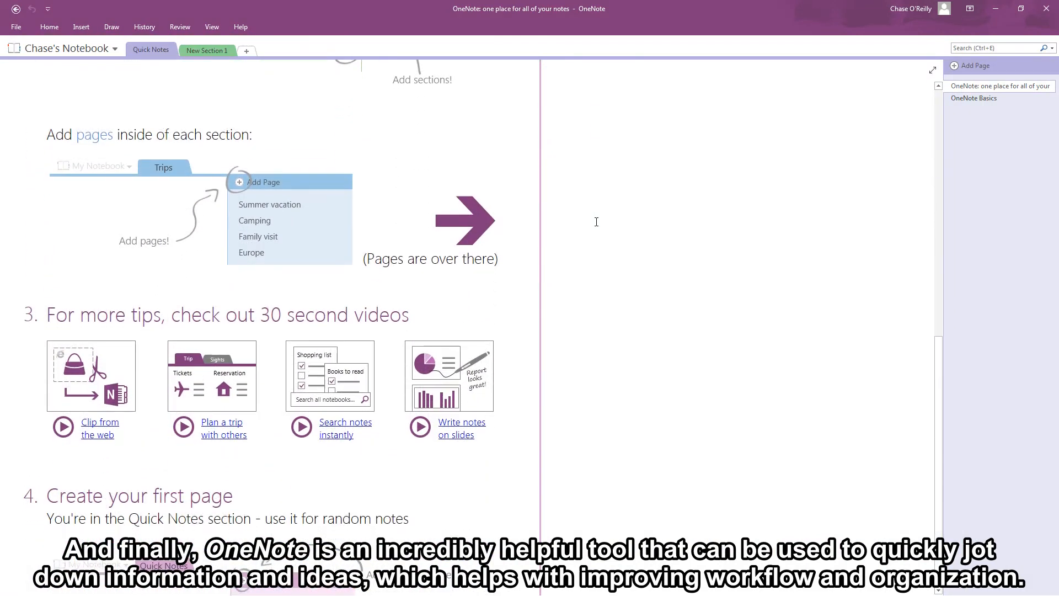
{"action": "scroll", "scroll_direction": "down", "scroll_amount": 3}
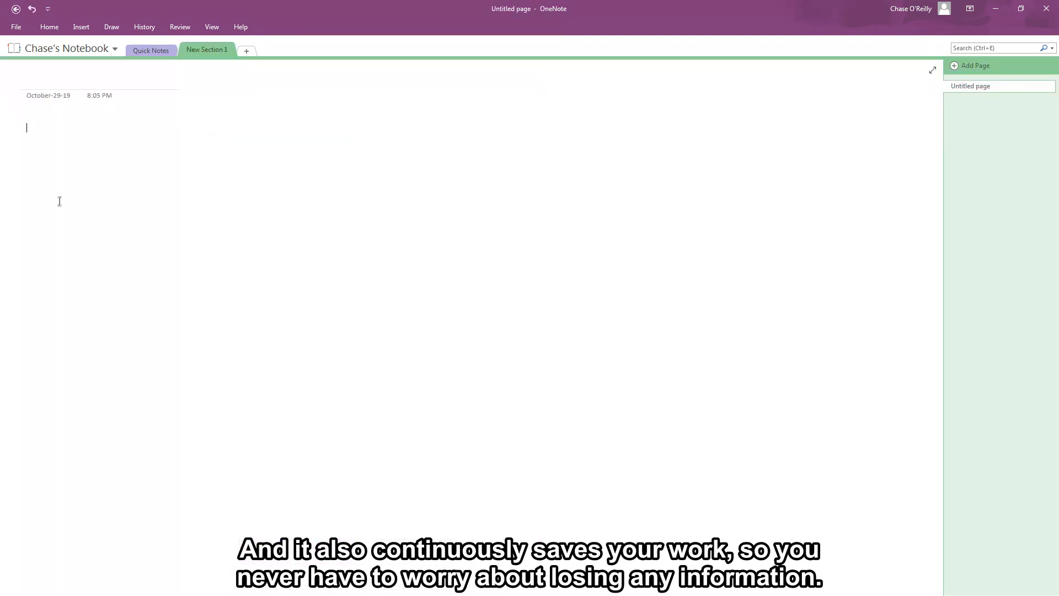
{"action": "type", "text": "Finish very important project by"}
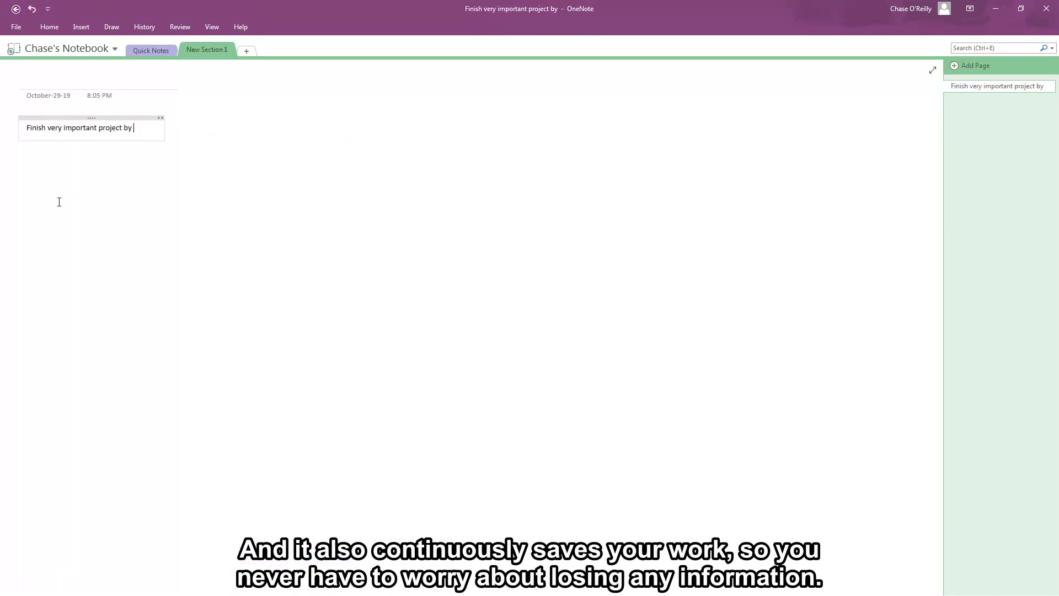
{"action": "type", "text": "Friday"}
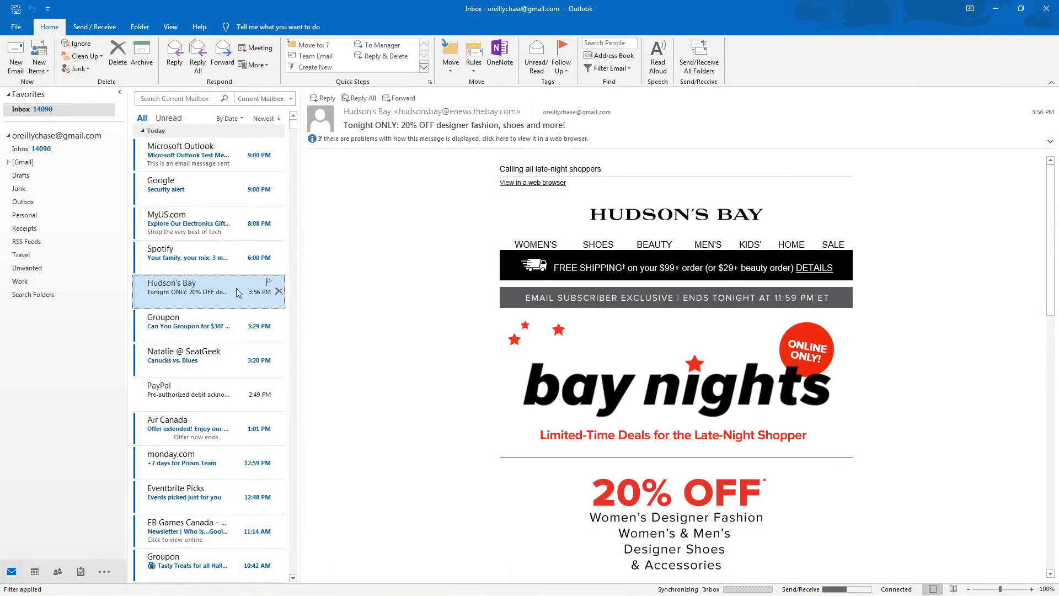
Step: Read the Hudson's Bay promotional email in the Outlook inbox
{"action": "left_click", "coordinate": [187, 357]}
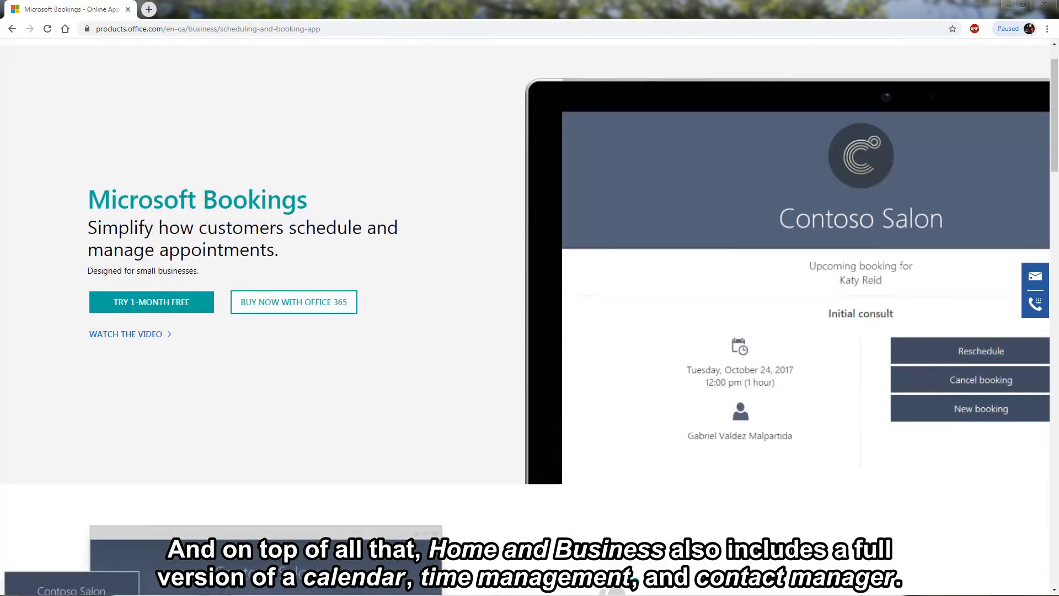
Step: Scroll through the Microsoft Bookings page sections on saving time and decreasing no-shows
{"action": "scroll", "scroll_direction": "down", "scroll_amount": 3}
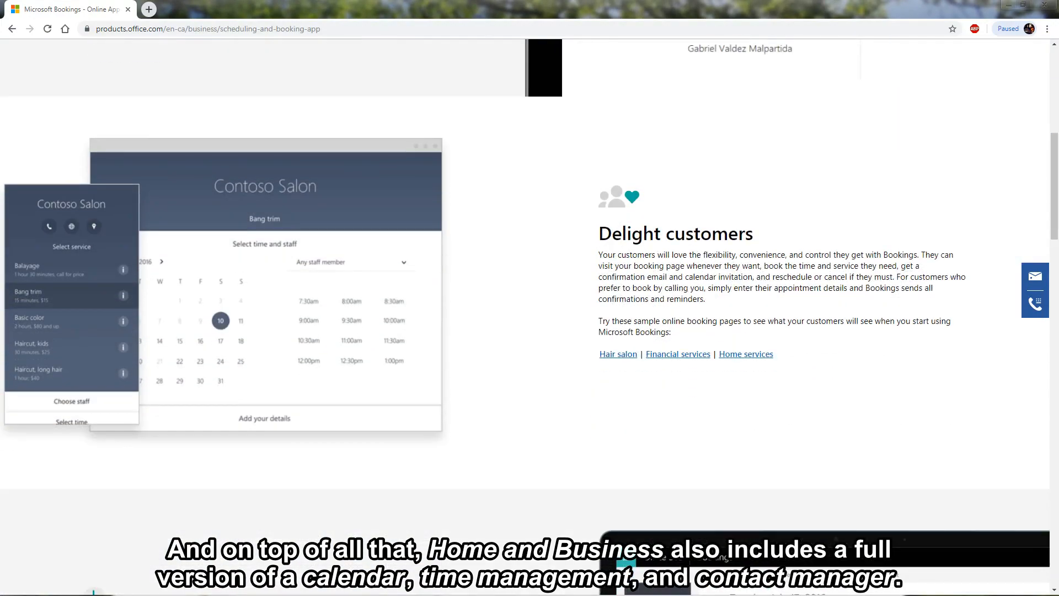
{"action": "scroll", "scroll_direction": "down", "scroll_amount": 3}
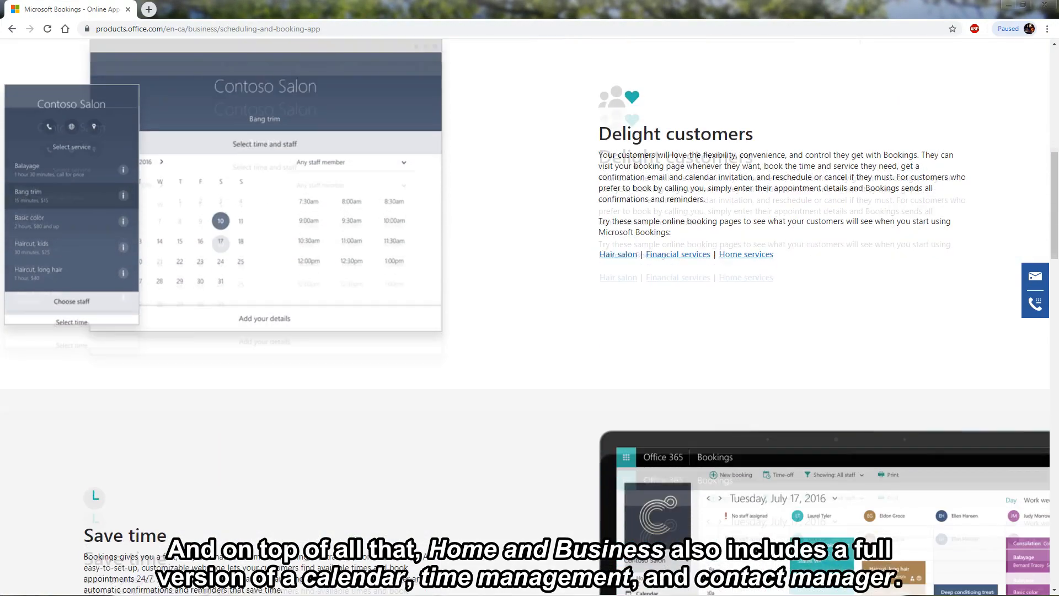
{"action": "scroll", "scroll_direction": "down", "scroll_amount": 3}
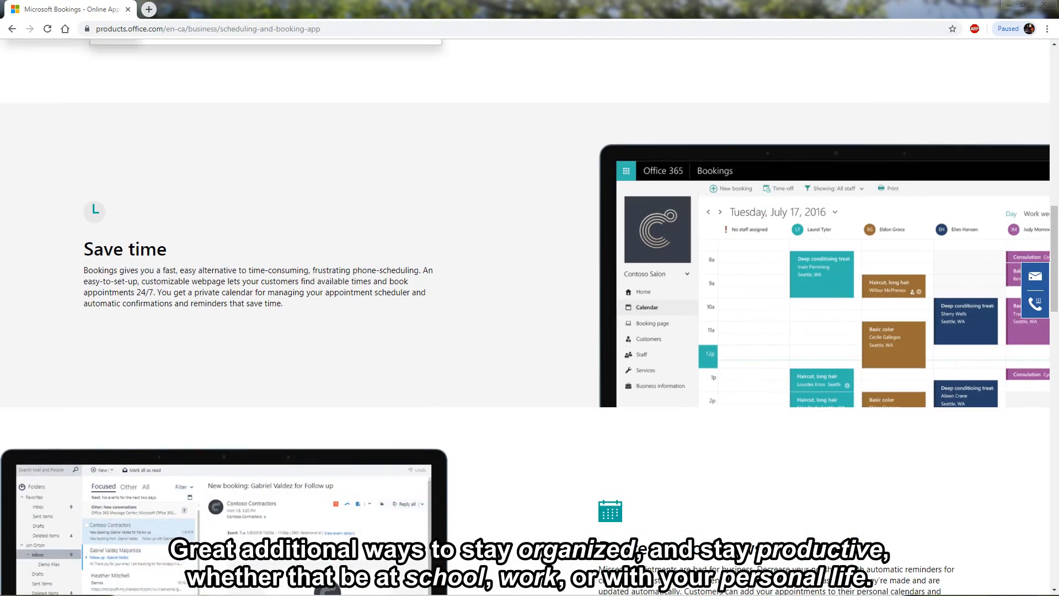
{"action": "scroll", "scroll_direction": "down", "scroll_amount": 3}
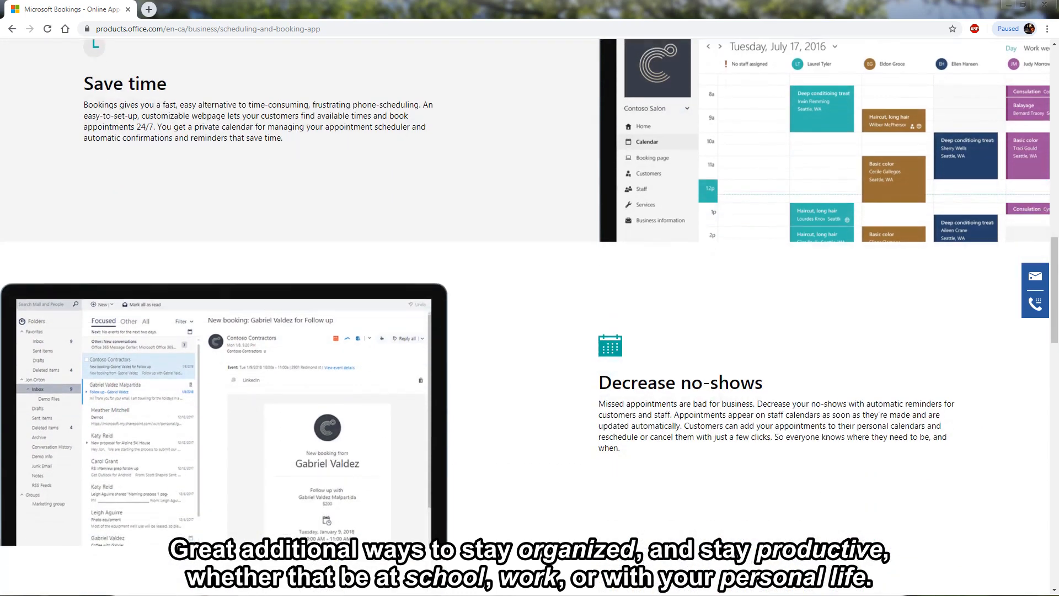
{"action": "scroll", "scroll_direction": "down", "scroll_amount": 3}
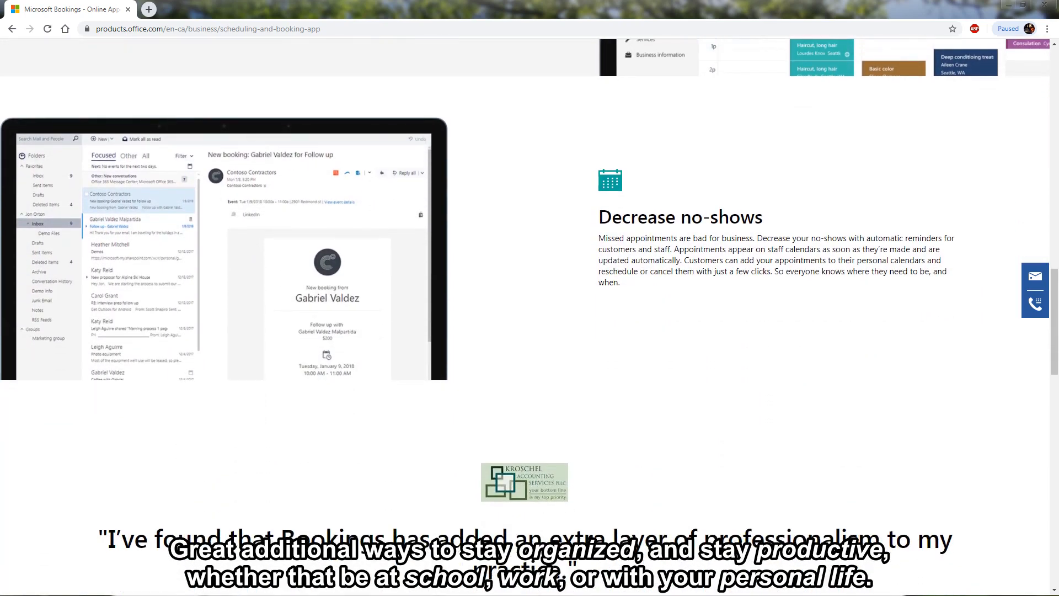
{"action": "scroll", "scroll_direction": "down", "scroll_amount": 3}
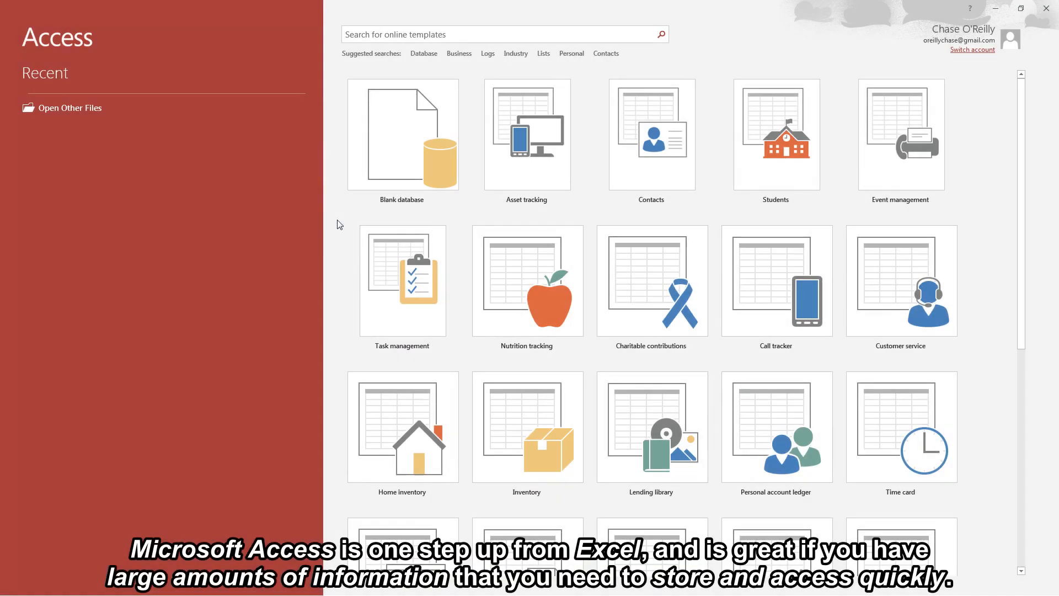
{"action": "mouse_move", "coordinate": [651, 149]}
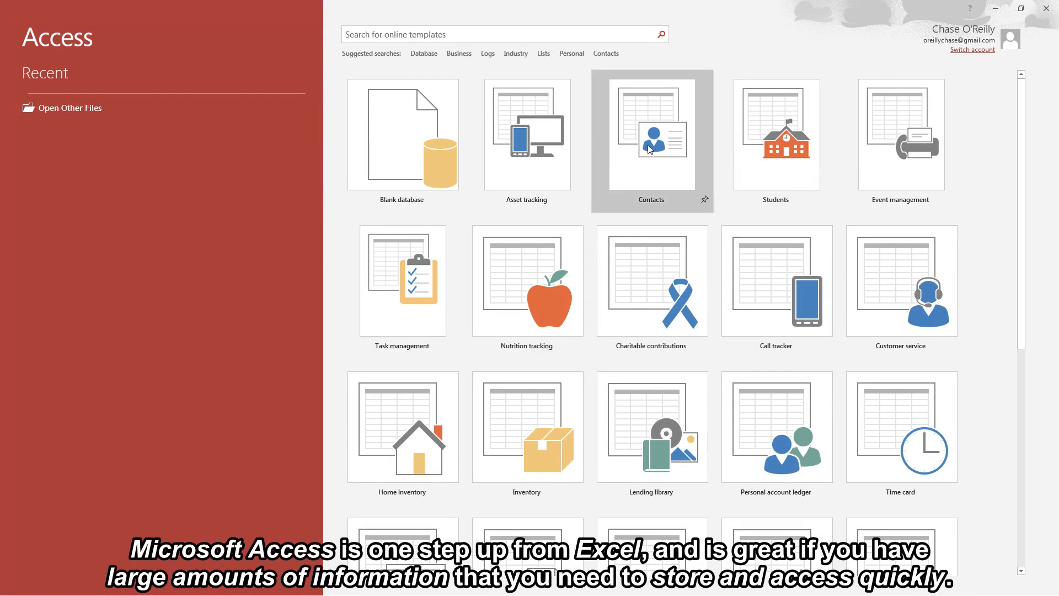
{"action": "left_click", "coordinate": [651, 141]}
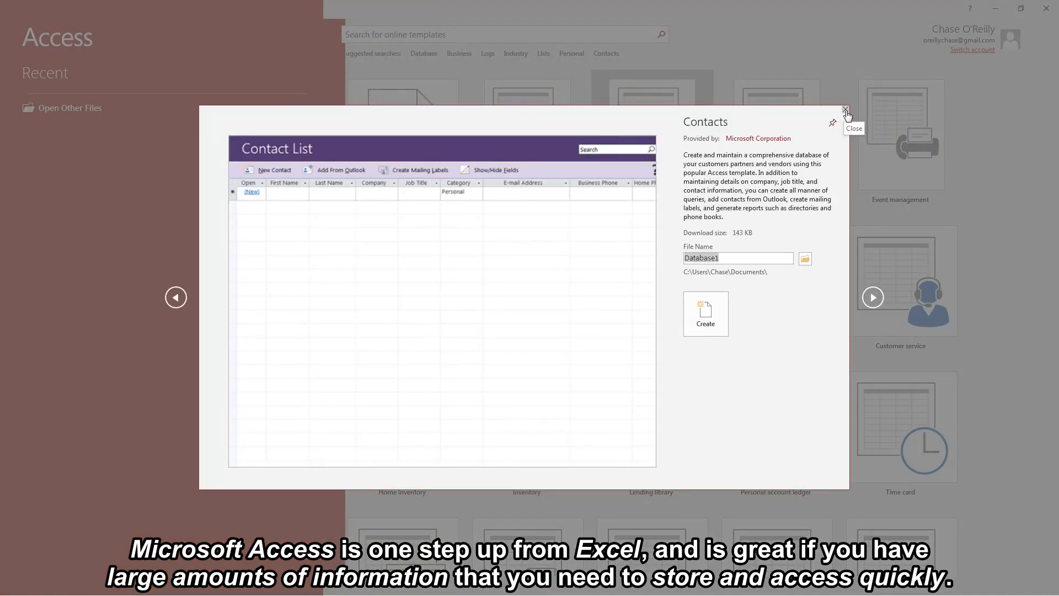
{"action": "left_click", "coordinate": [845, 110]}
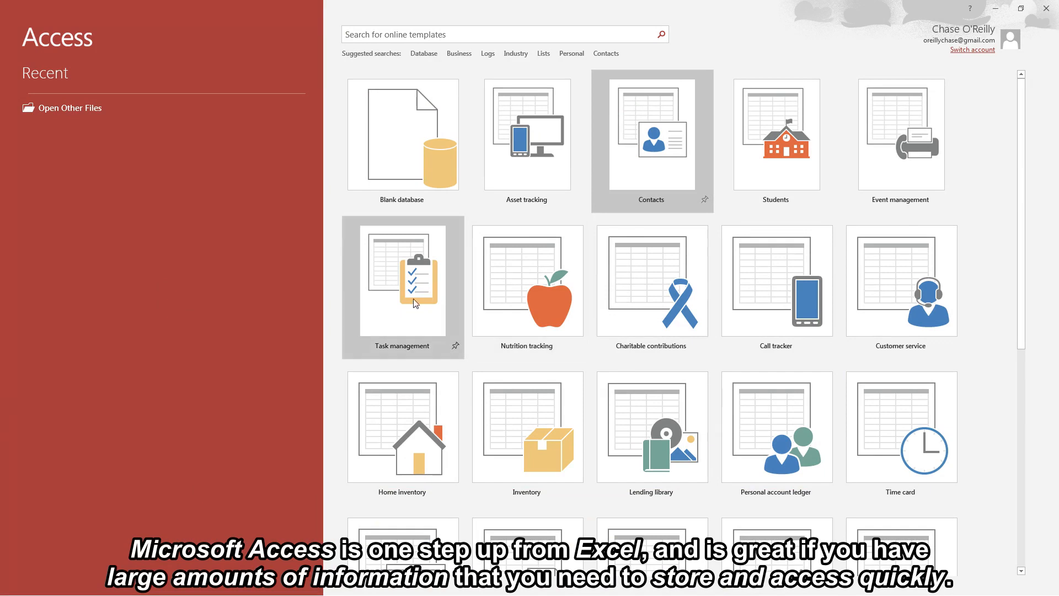
{"action": "left_click", "coordinate": [403, 281]}
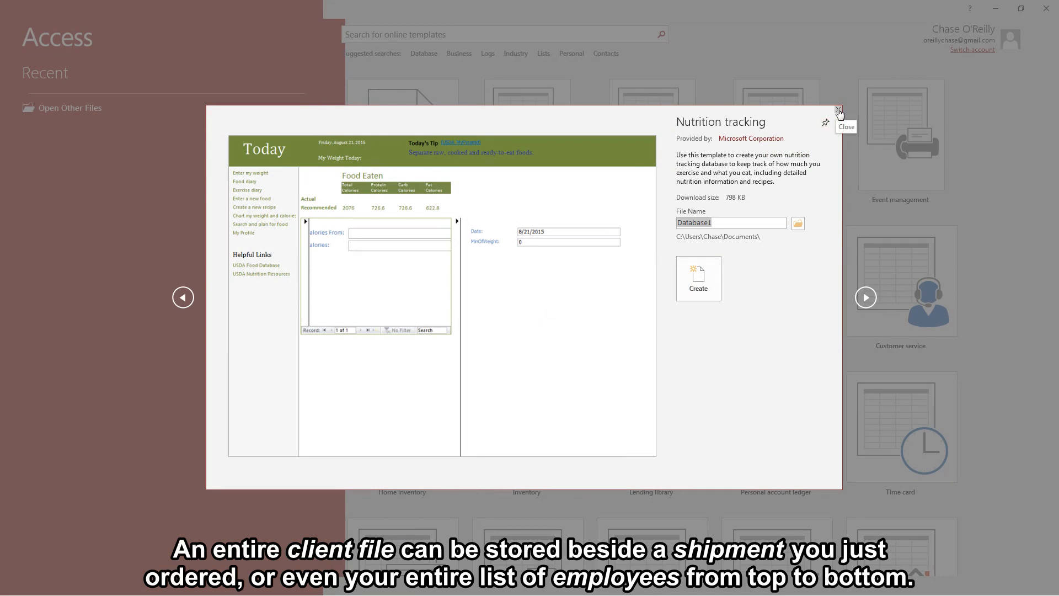
{"action": "left_click", "coordinate": [526, 493]}
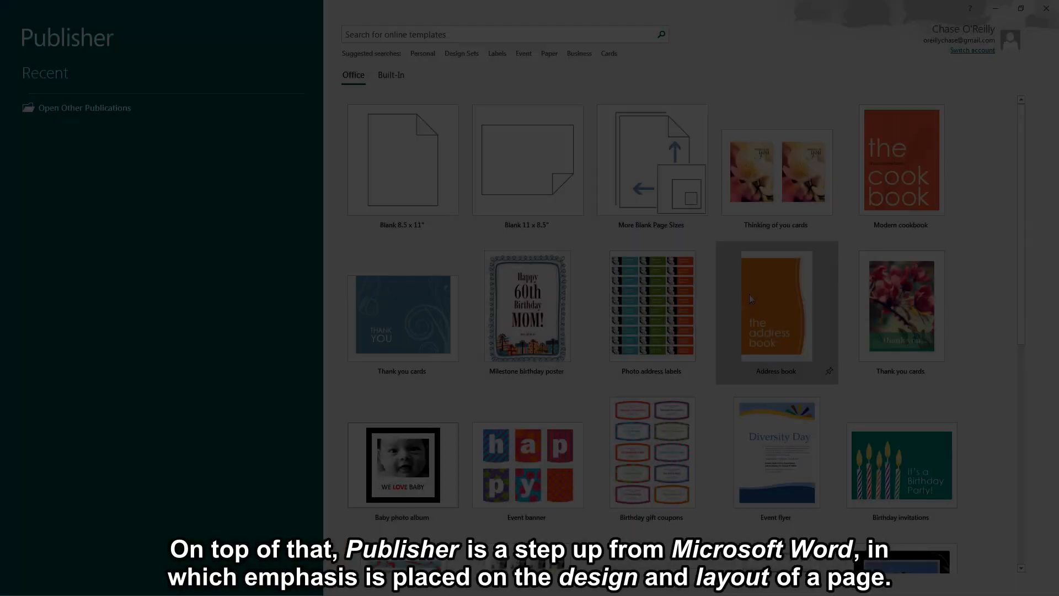
Step: Preview and dismiss the Thinking of you cards and Milestone birthday poster templates
{"action": "left_click", "coordinate": [776, 171]}
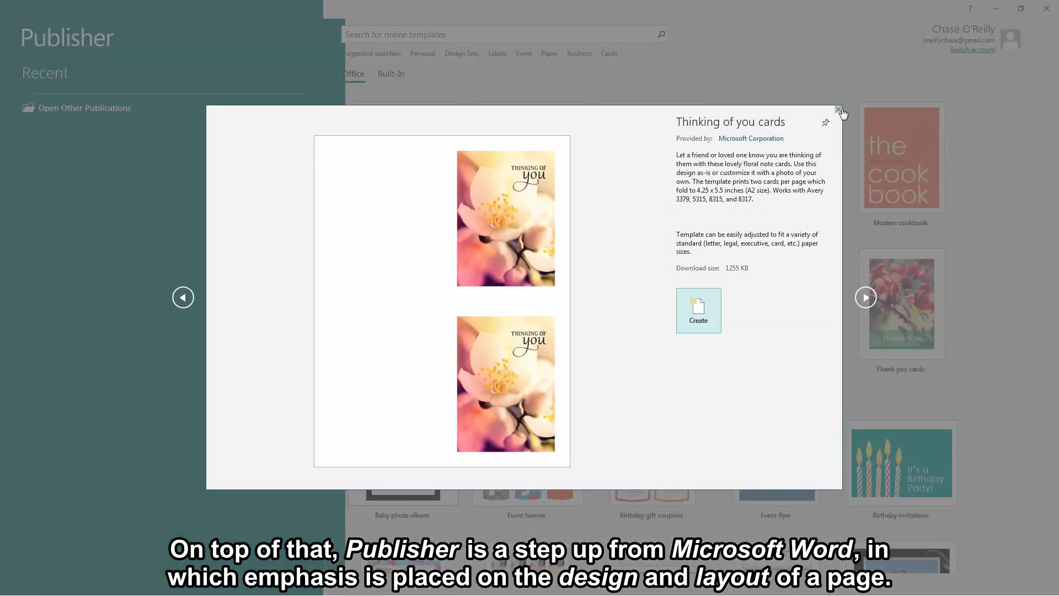
{"action": "left_click", "coordinate": [839, 109]}
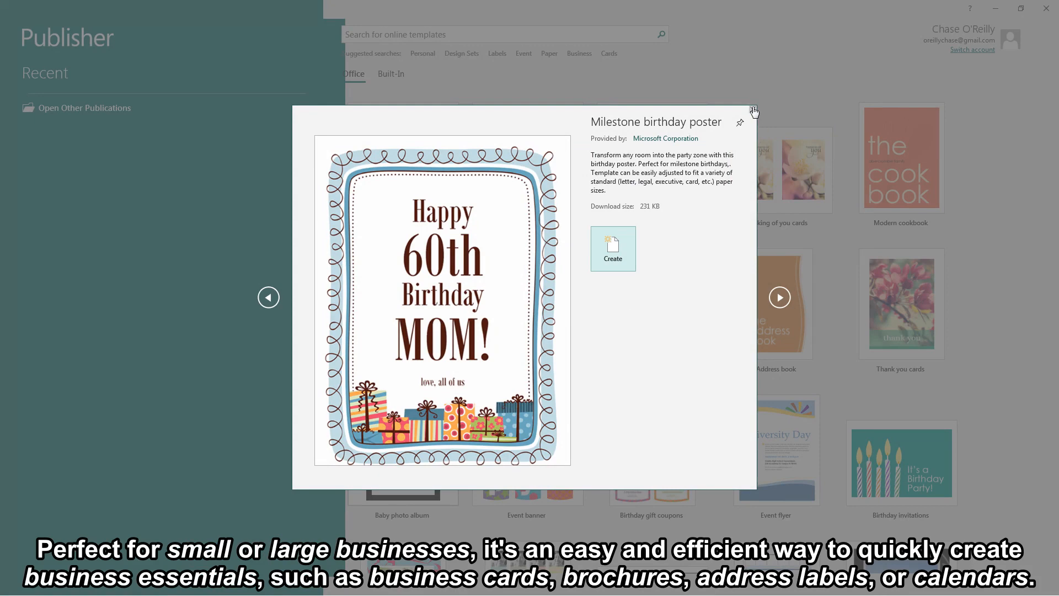
{"action": "left_click", "coordinate": [754, 111]}
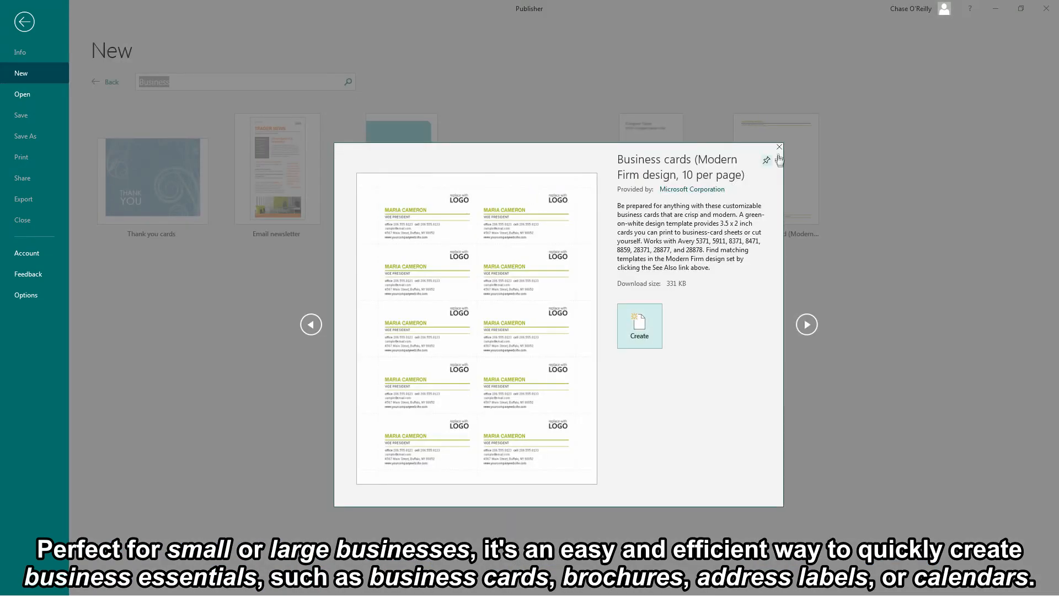
Step: Dismiss the Business cards preview, leaving the Business template results listed
{"action": "left_click", "coordinate": [779, 146]}
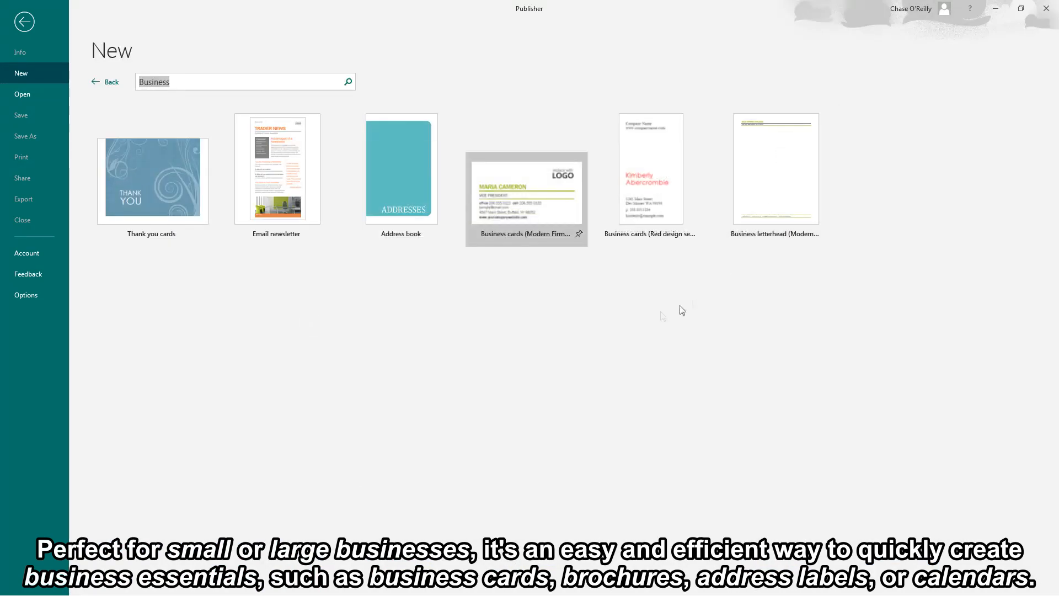
{"action": "left_click", "coordinate": [276, 168]}
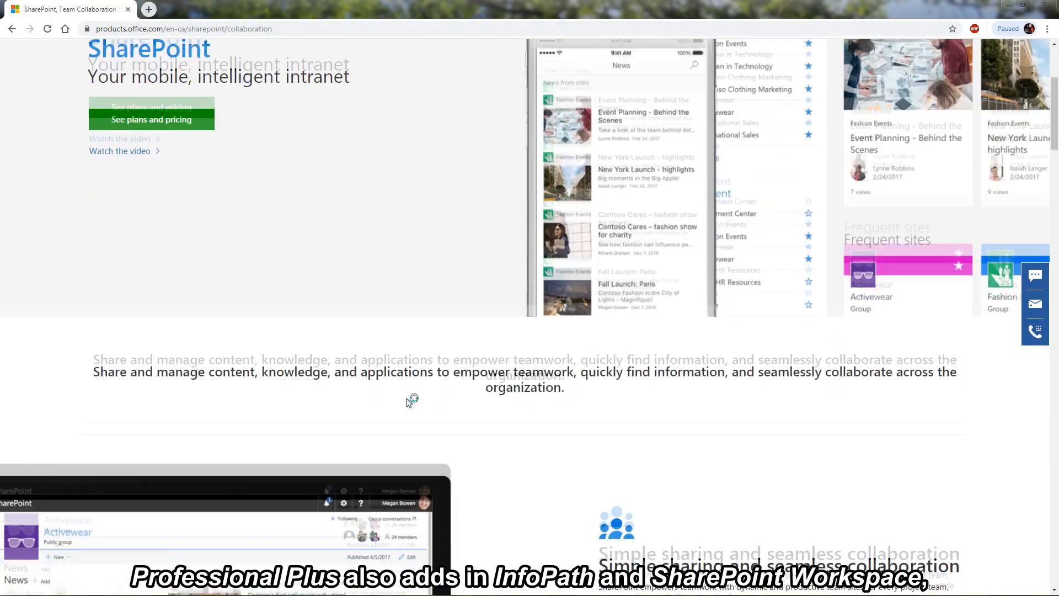
Step: Scroll down the SharePoint team collaboration product page
{"action": "scroll", "scroll_direction": "down", "scroll_amount": 3}
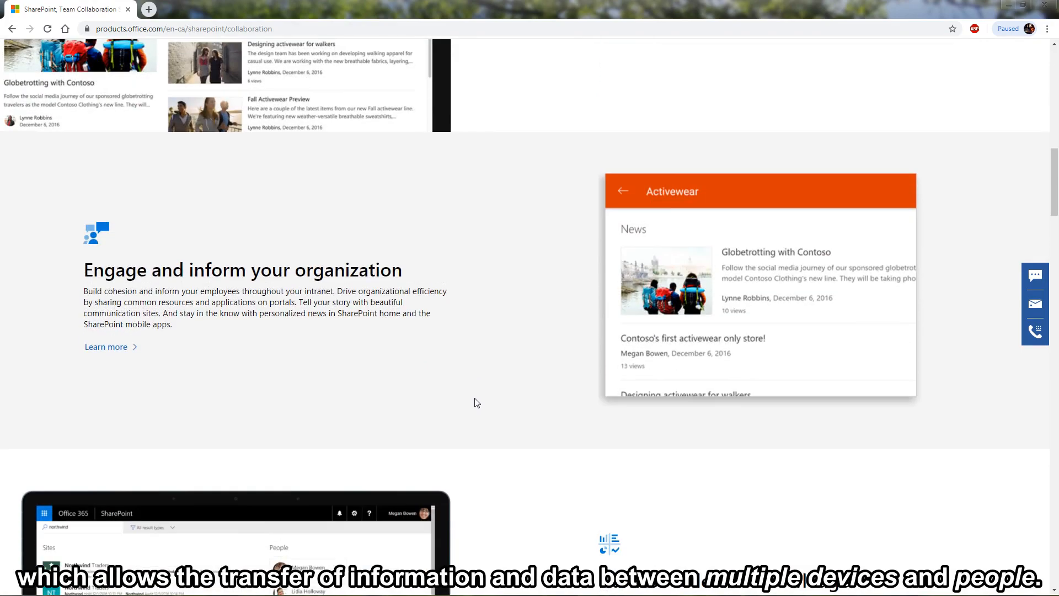
{"action": "scroll", "scroll_direction": "down", "scroll_amount": 3}
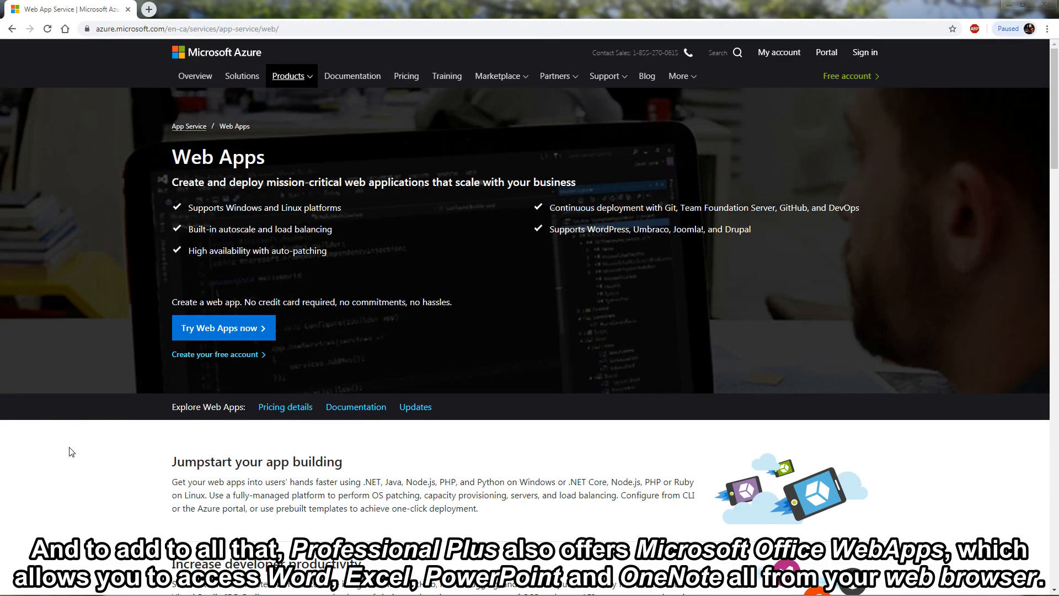
Step: Scroll through the Azure Web Apps feature sections on scaling, analytics and hybrid consistency
{"action": "scroll", "scroll_direction": "down", "scroll_amount": 3}
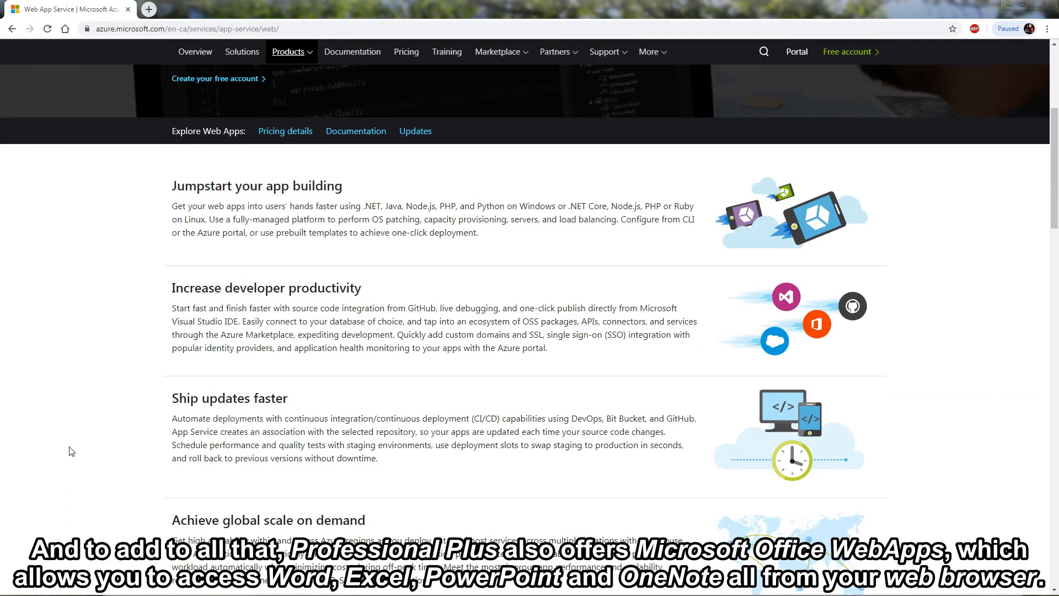
{"action": "scroll", "scroll_direction": "down", "scroll_amount": 3}
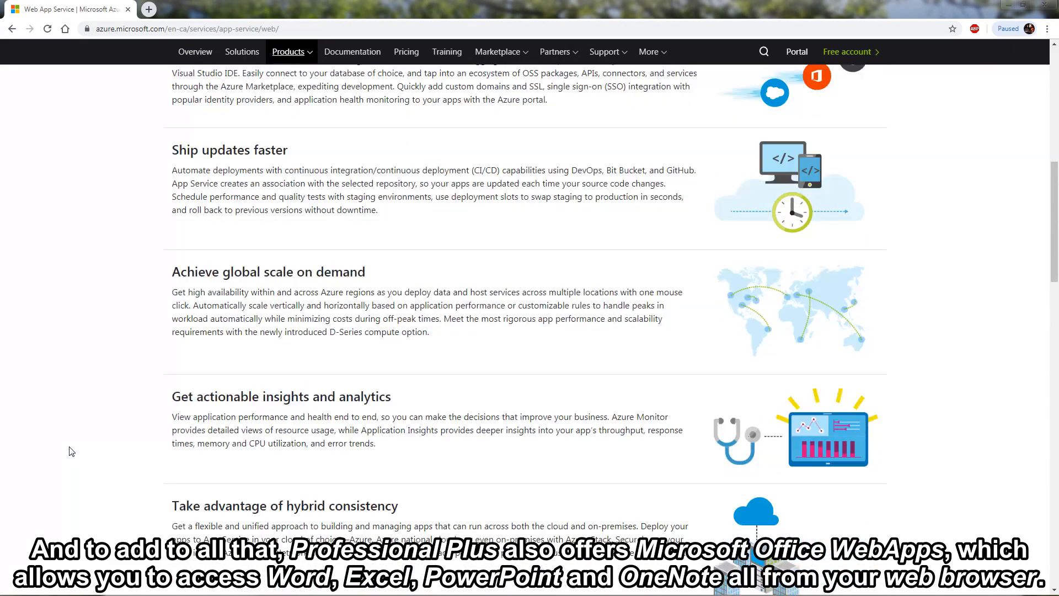
{"action": "scroll", "scroll_direction": "down", "scroll_amount": 3}
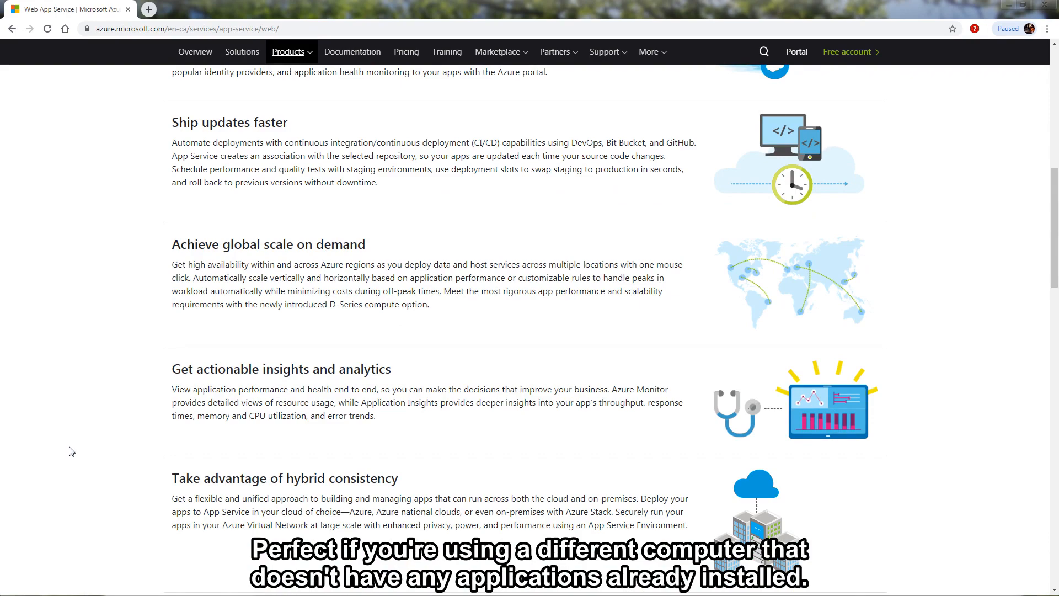
{"action": "scroll", "scroll_direction": "down", "scroll_amount": 3}
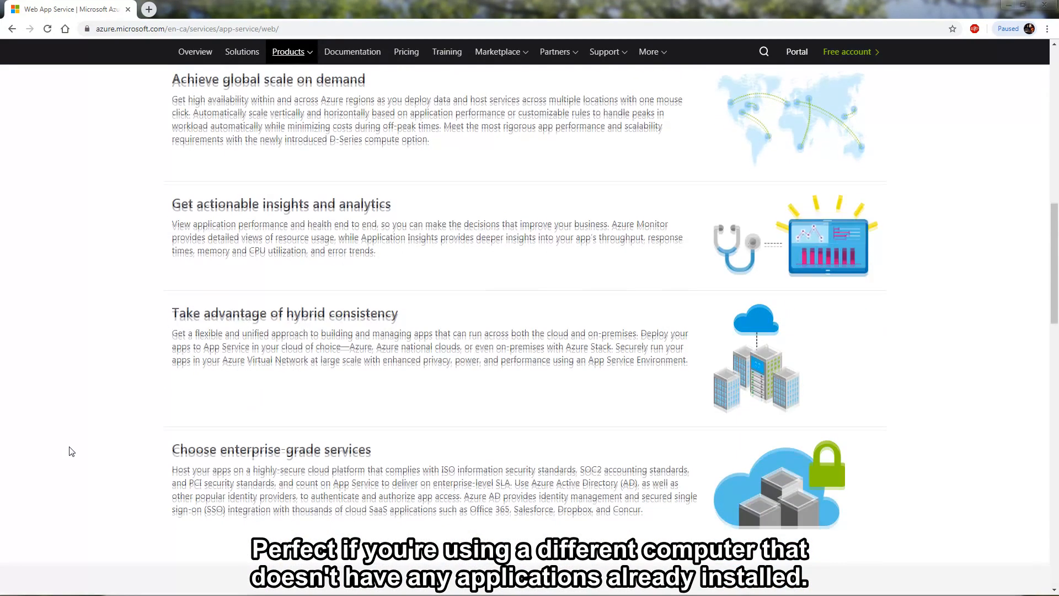